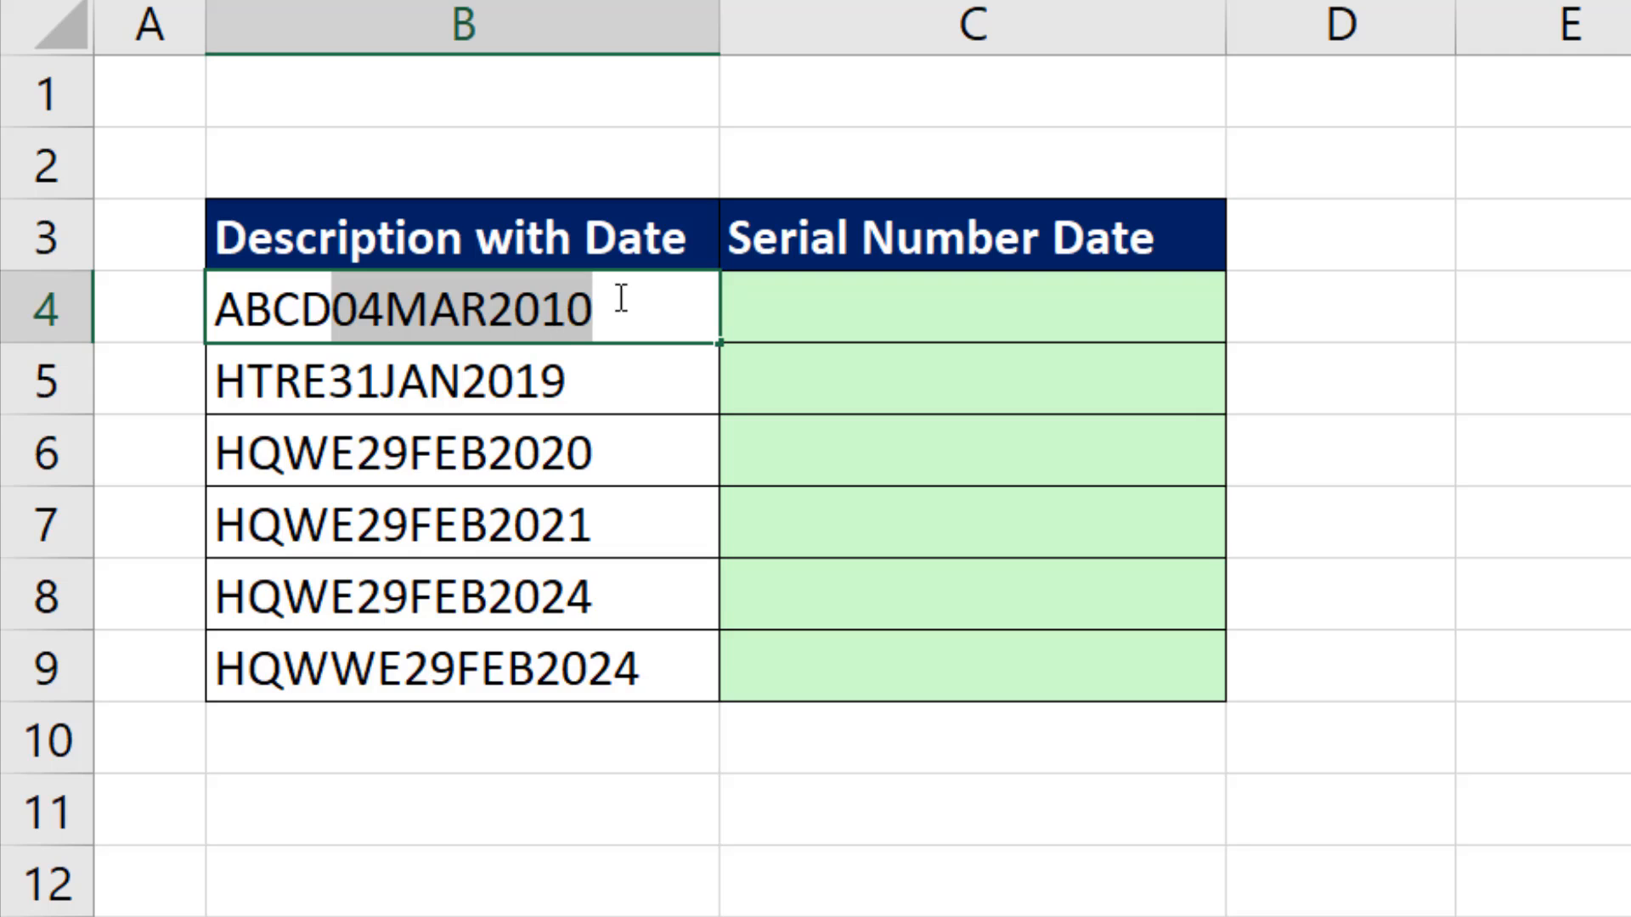
Enter =RIGHT(B4,9) in C4 to extract 04MAR2010 from the description
left_click(973, 306)
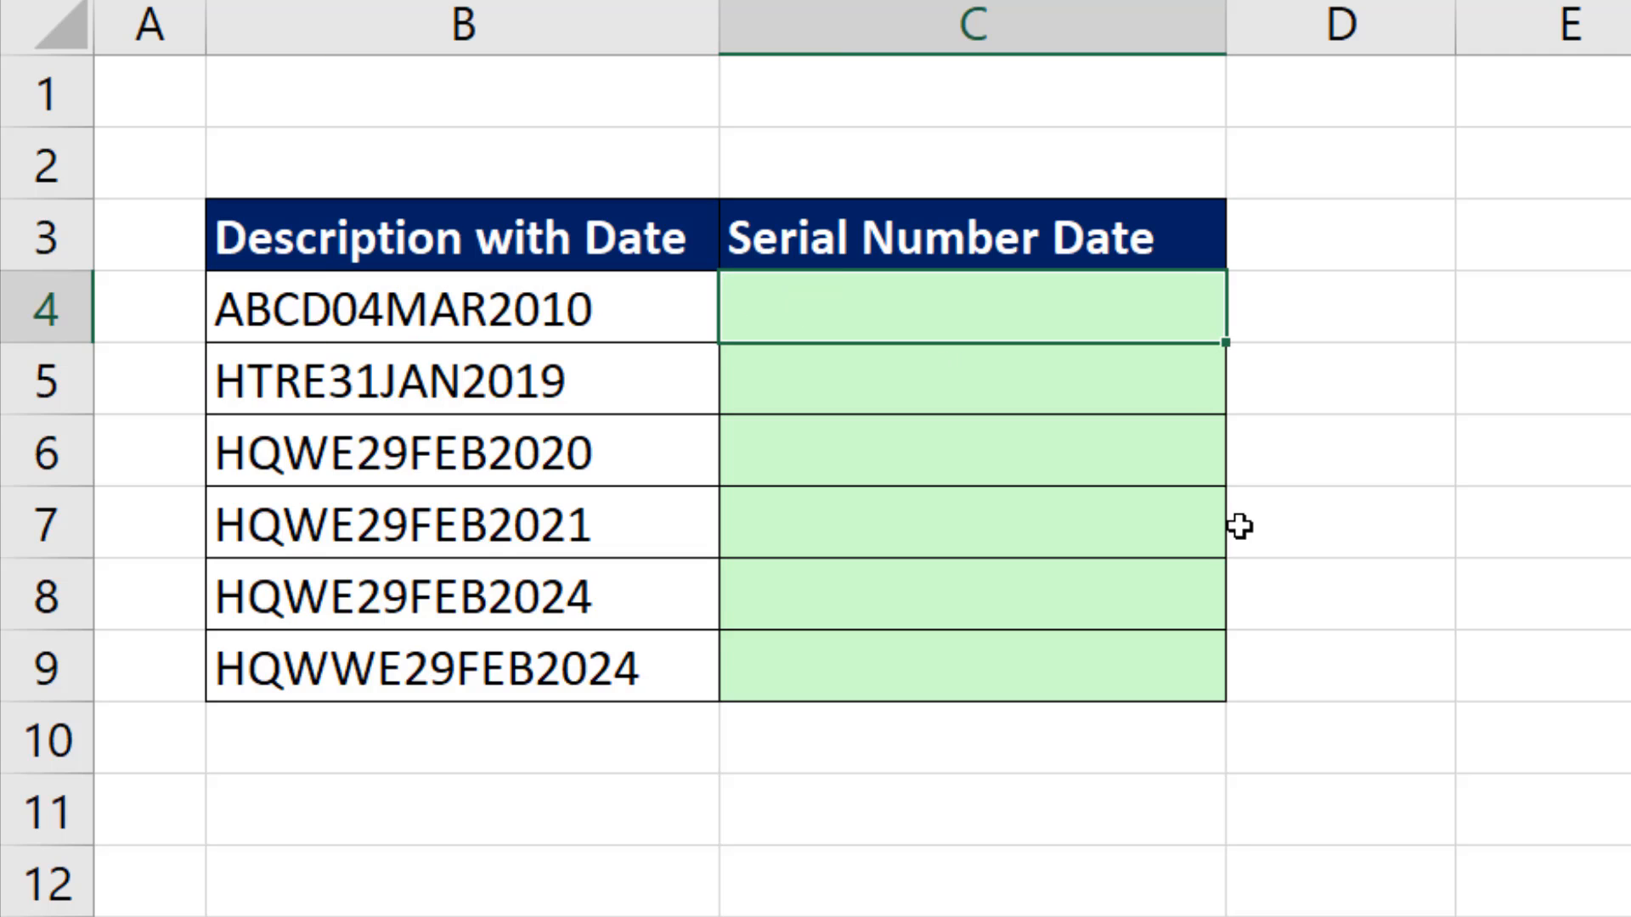
type("=RIGHT(")
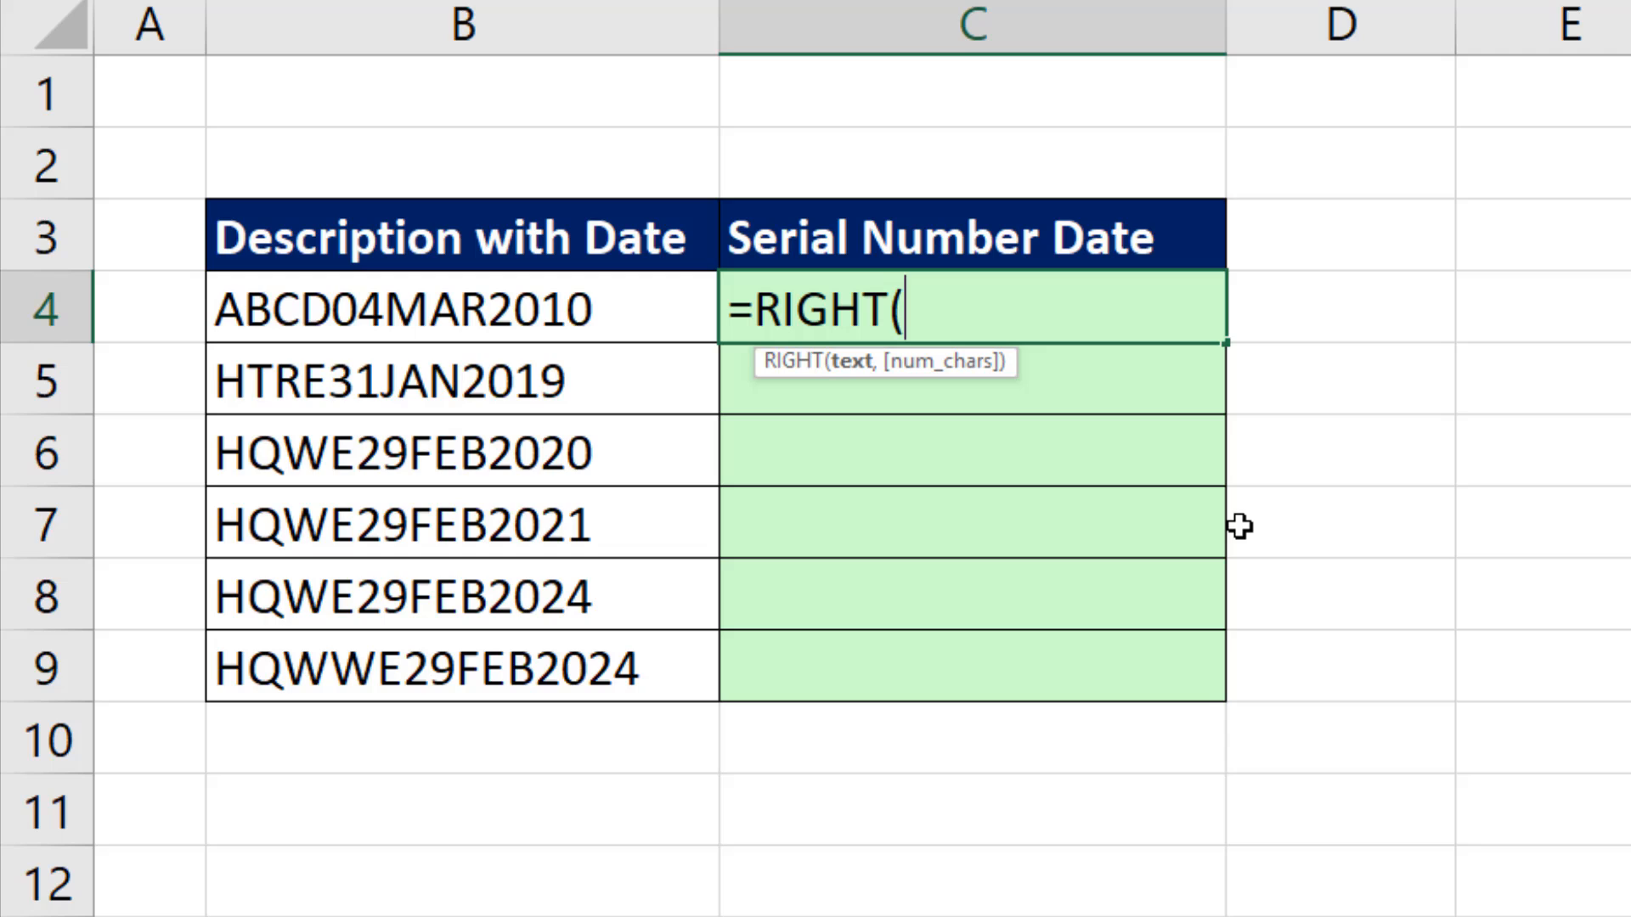
left_click(463, 307)
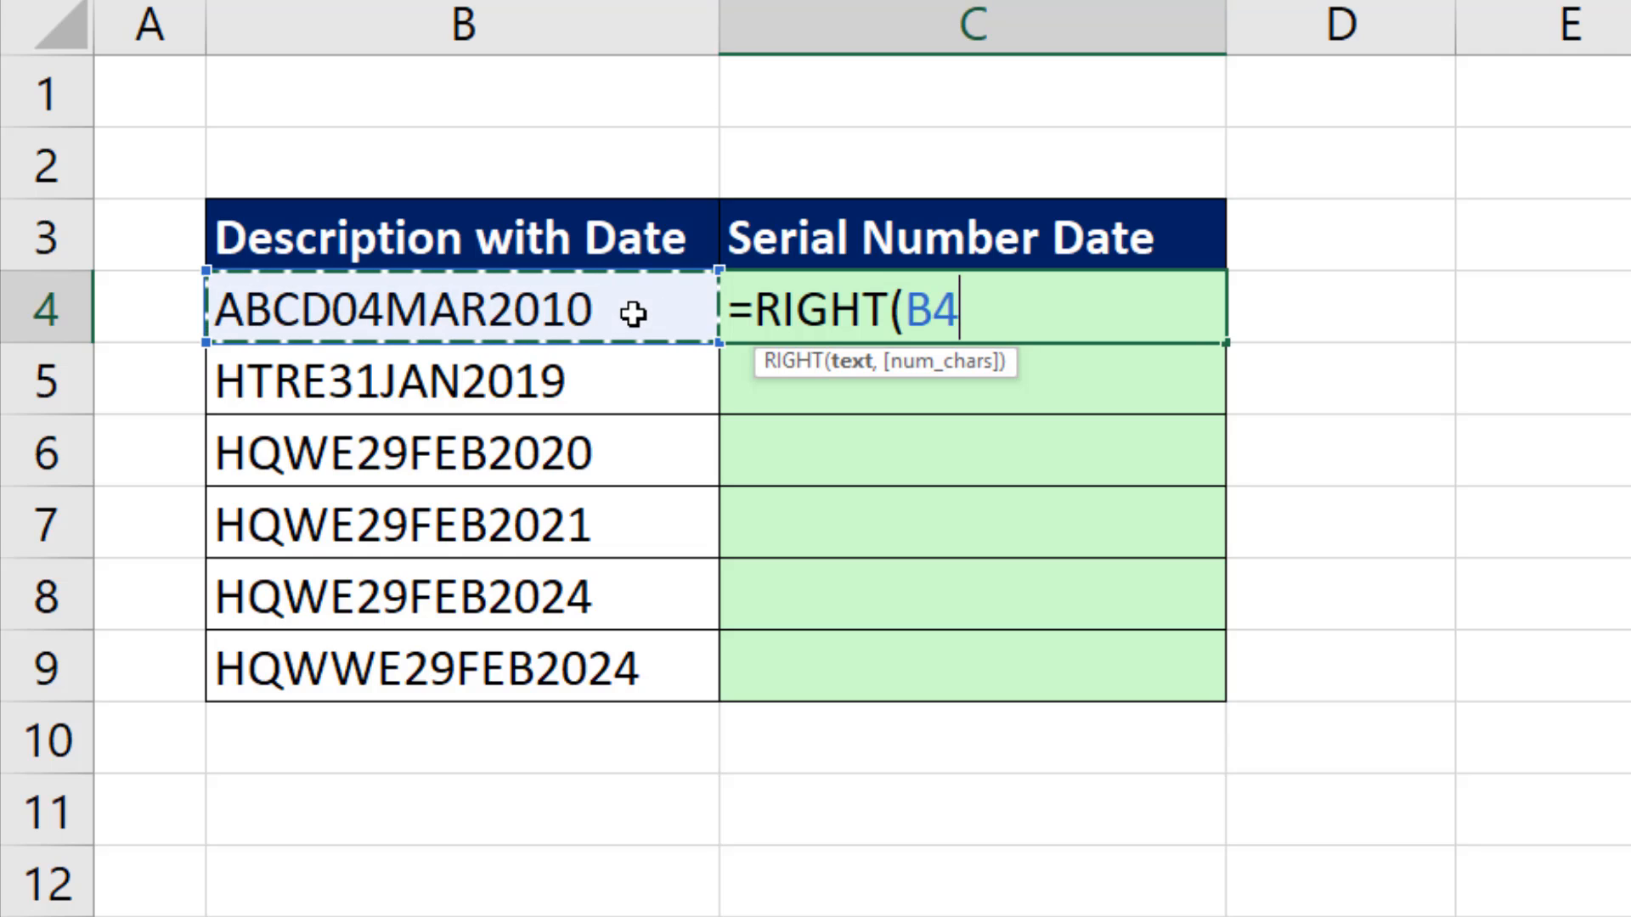
type(",9")
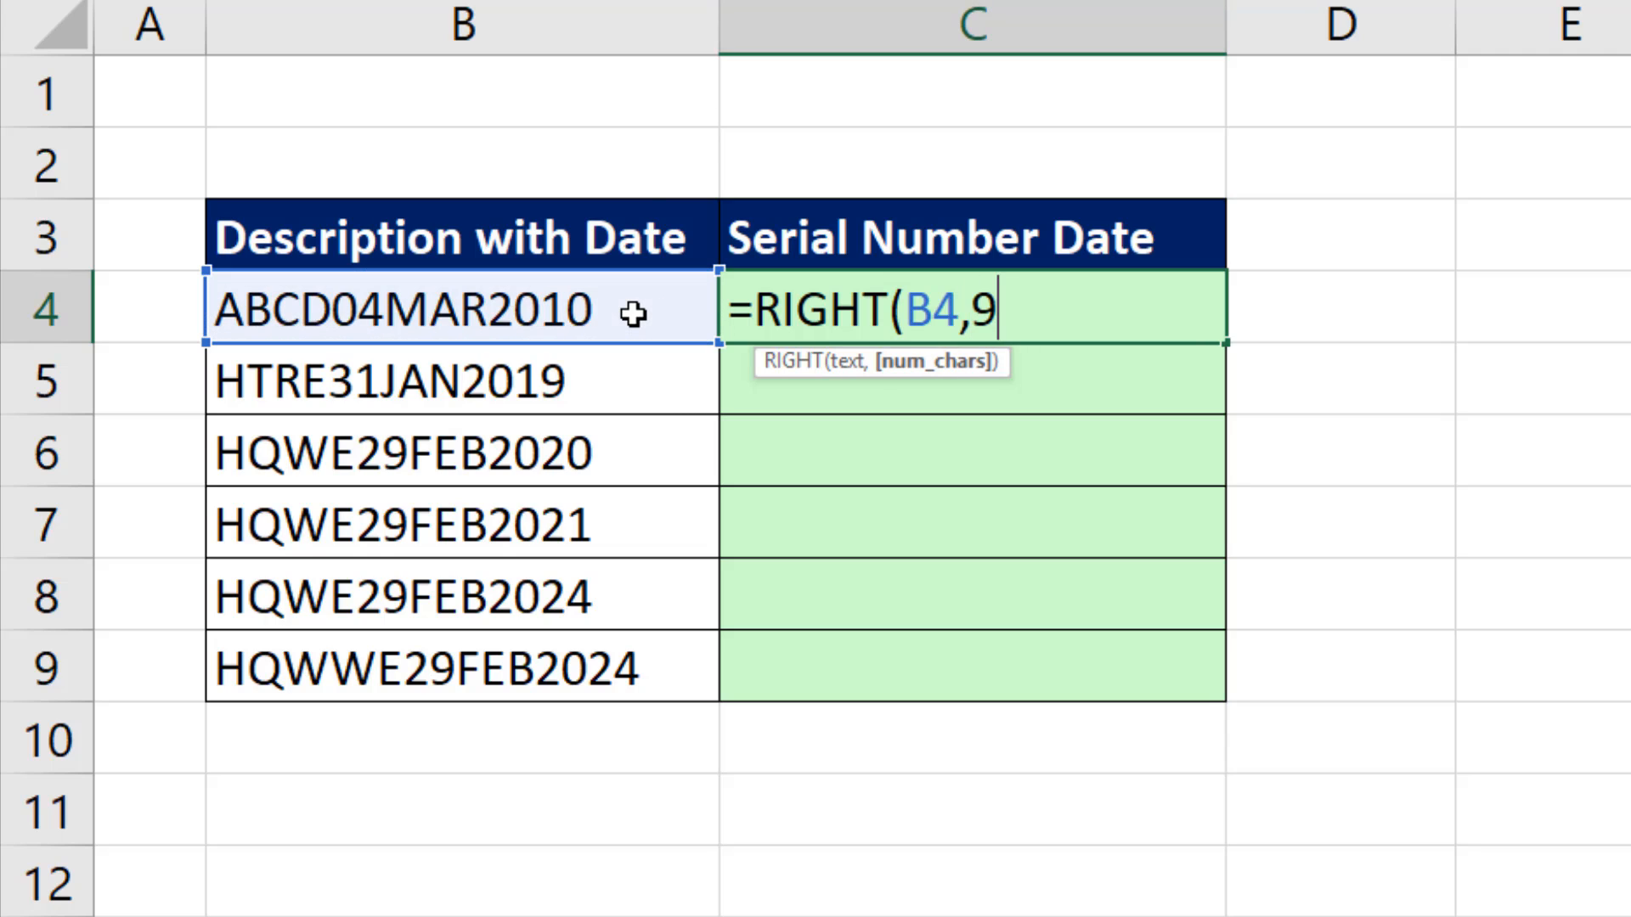
type(")")
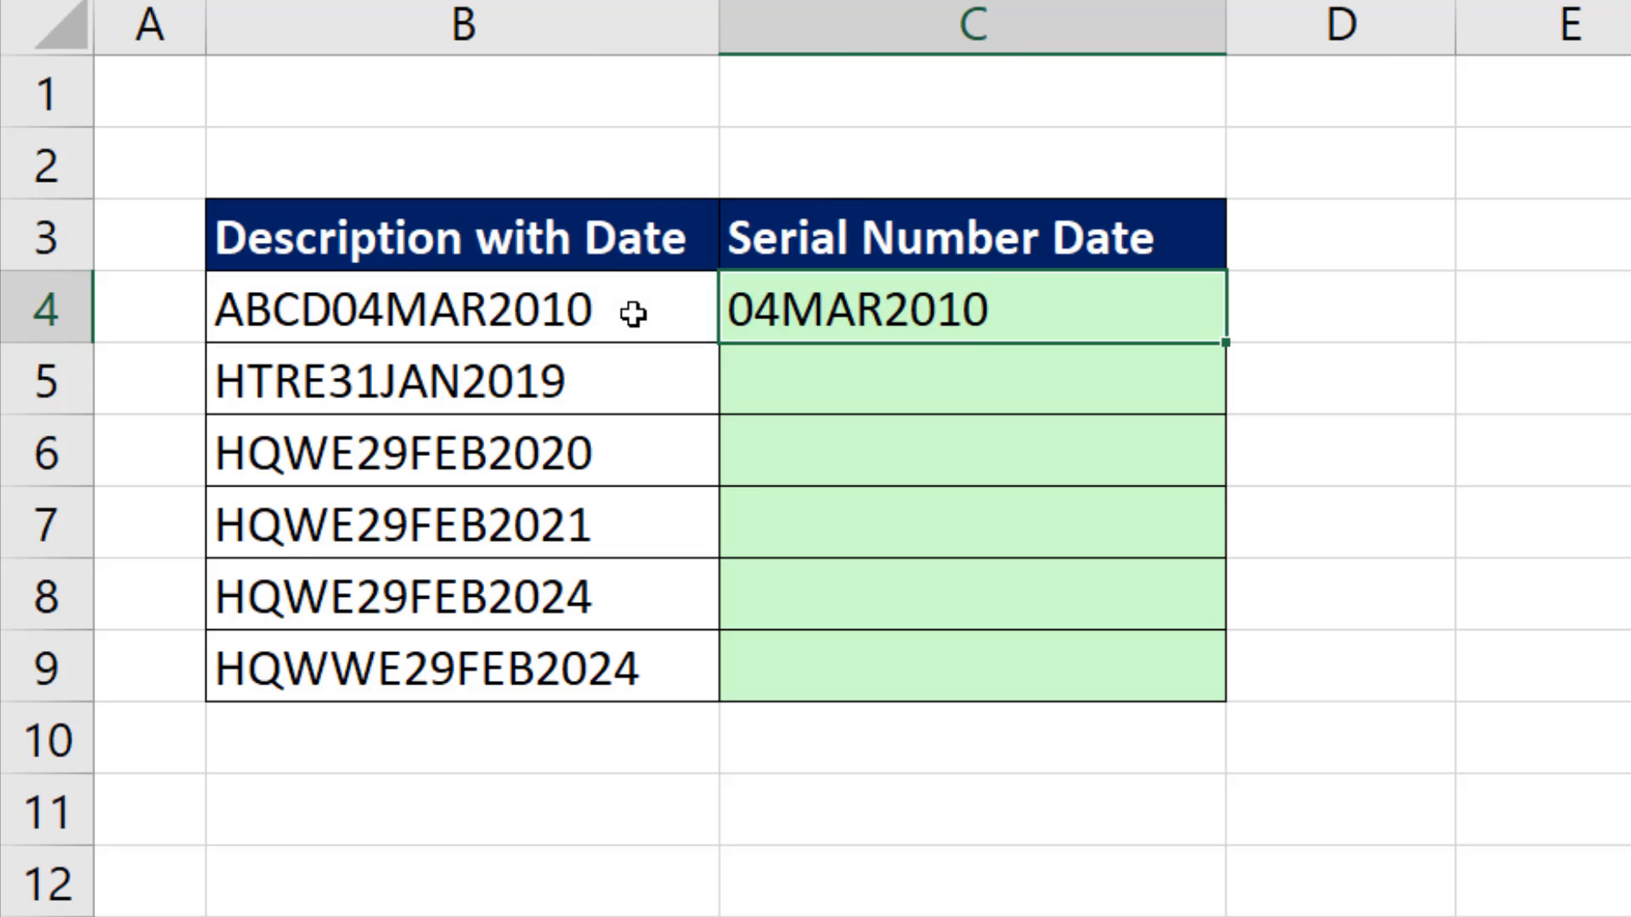
mouse_move(736, 358)
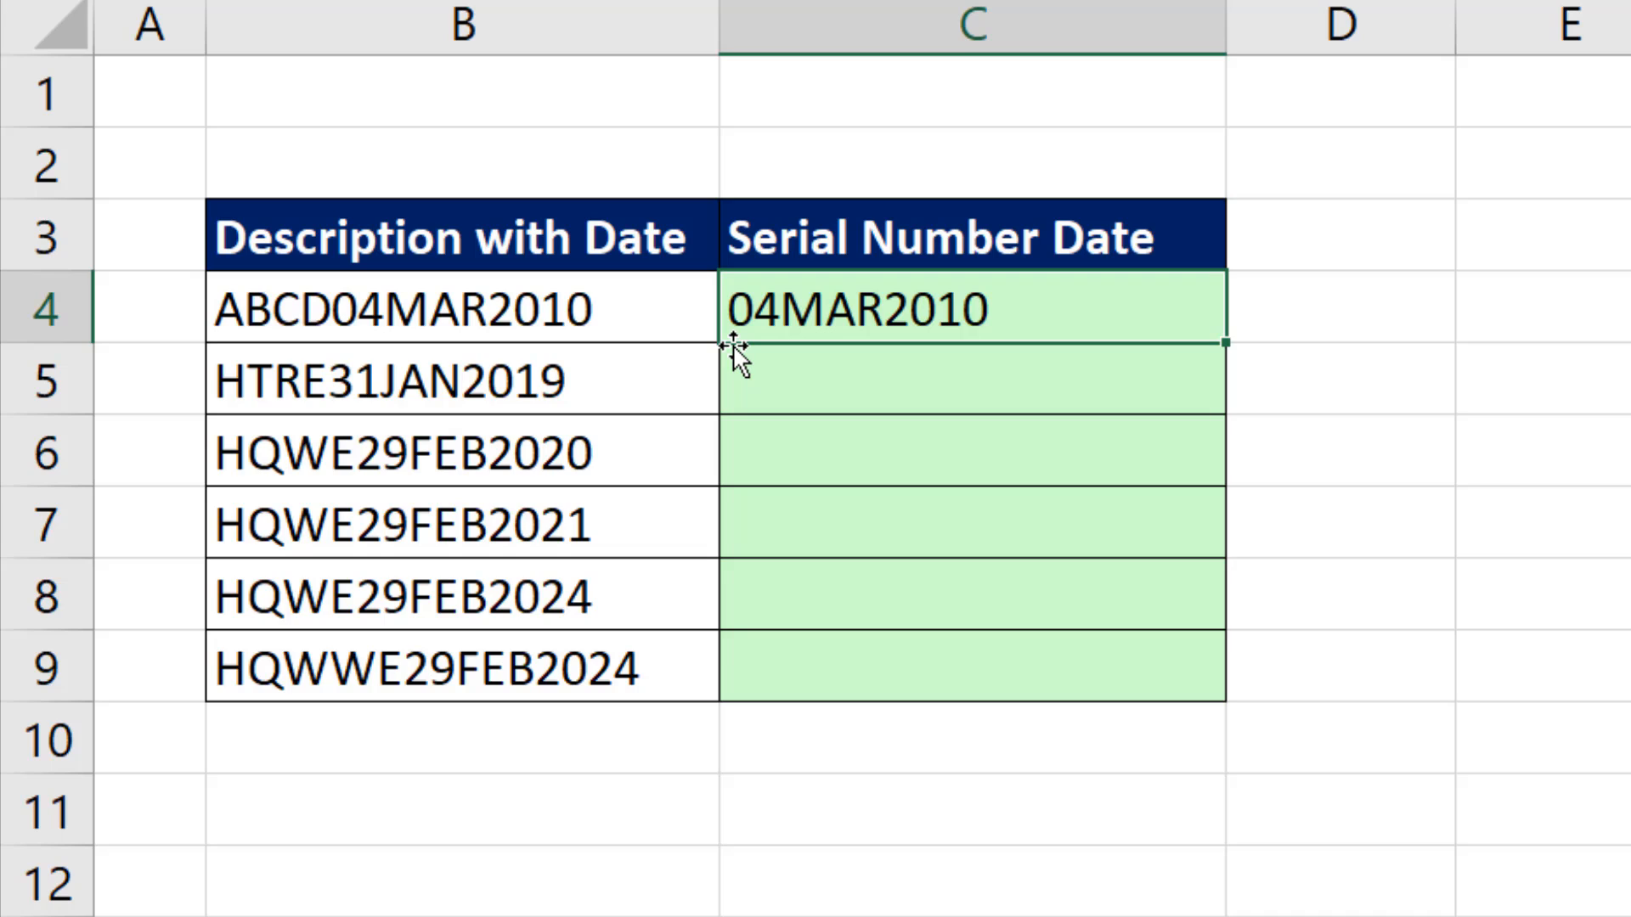
mouse_move(738, 358)
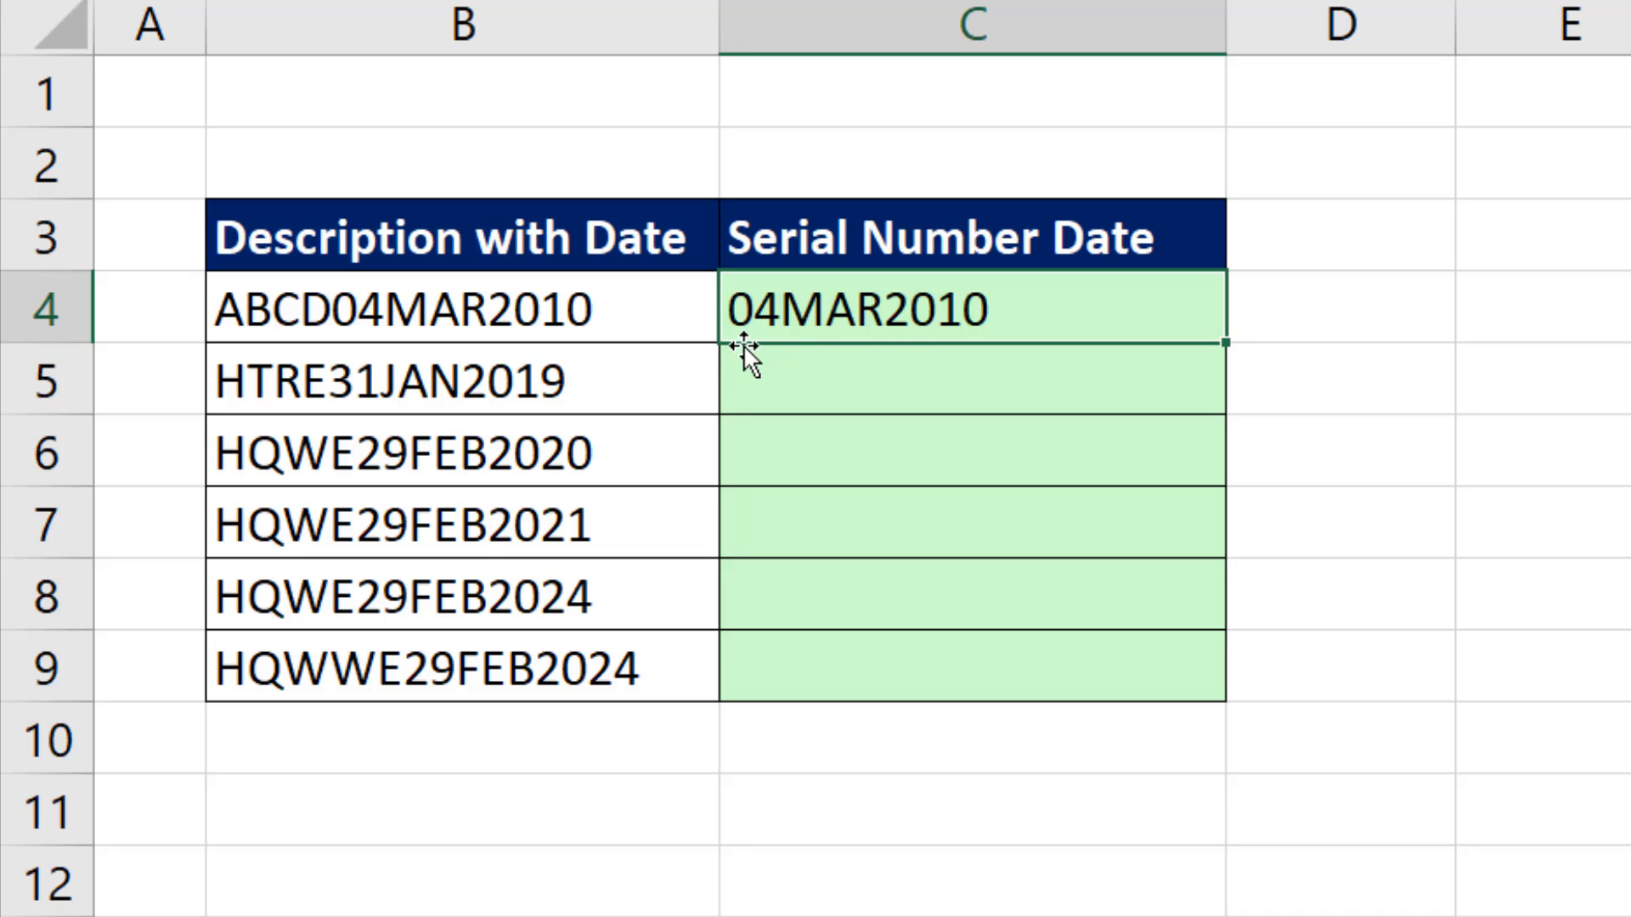
mouse_move(903, 356)
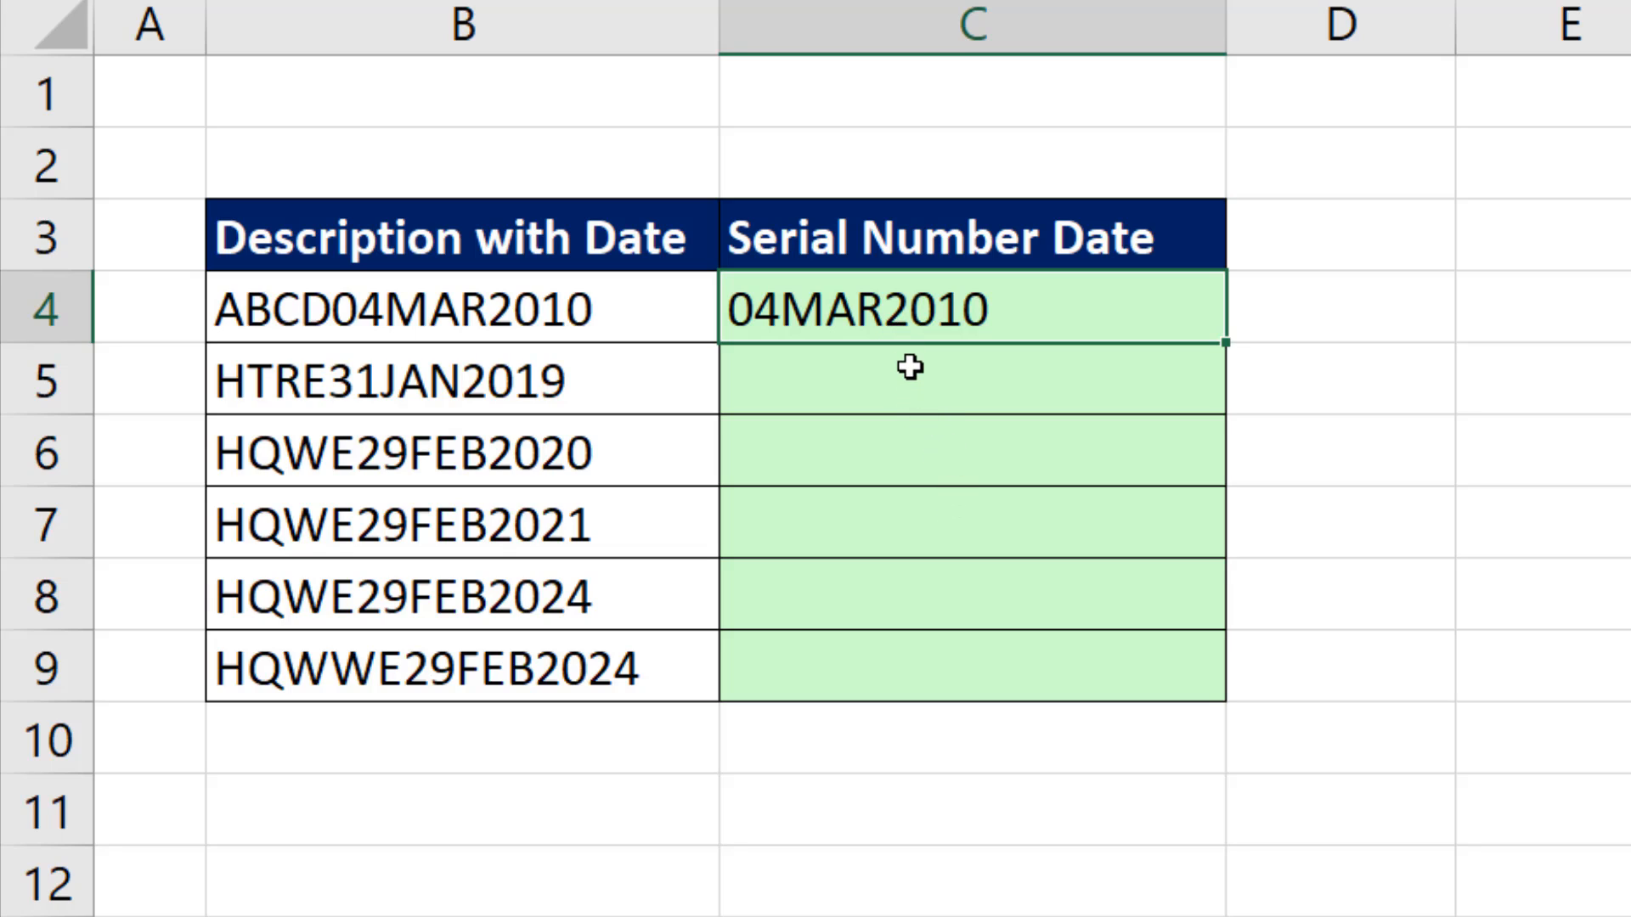
Append +0 to C4's RIGHT formula so it returns serial number 40241
key("F2")
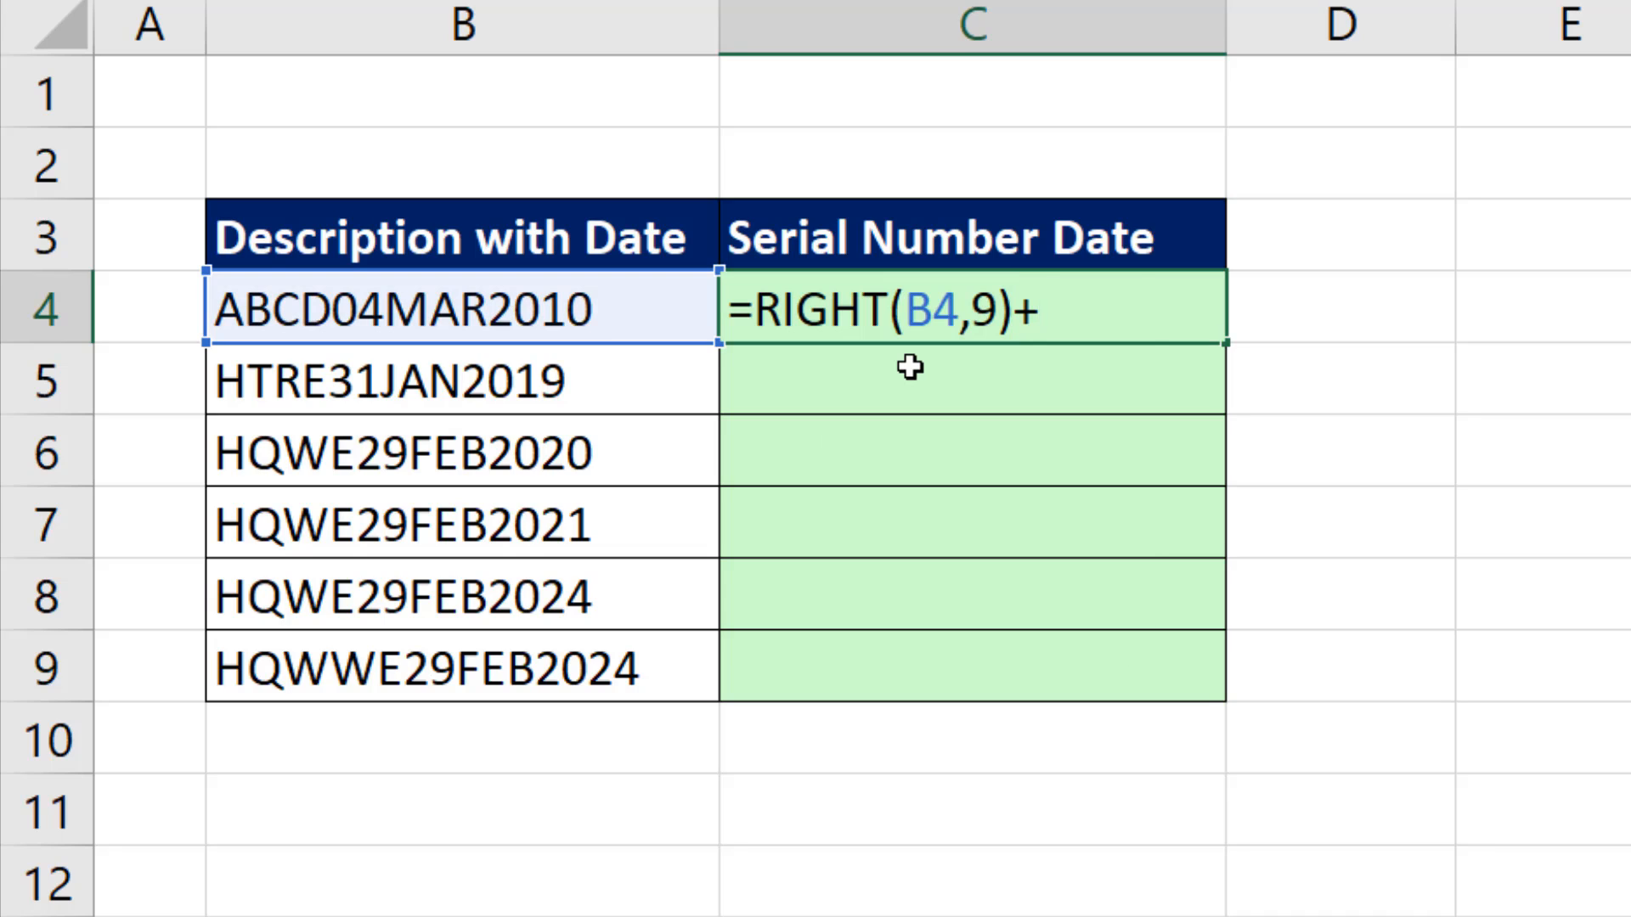
type("0")
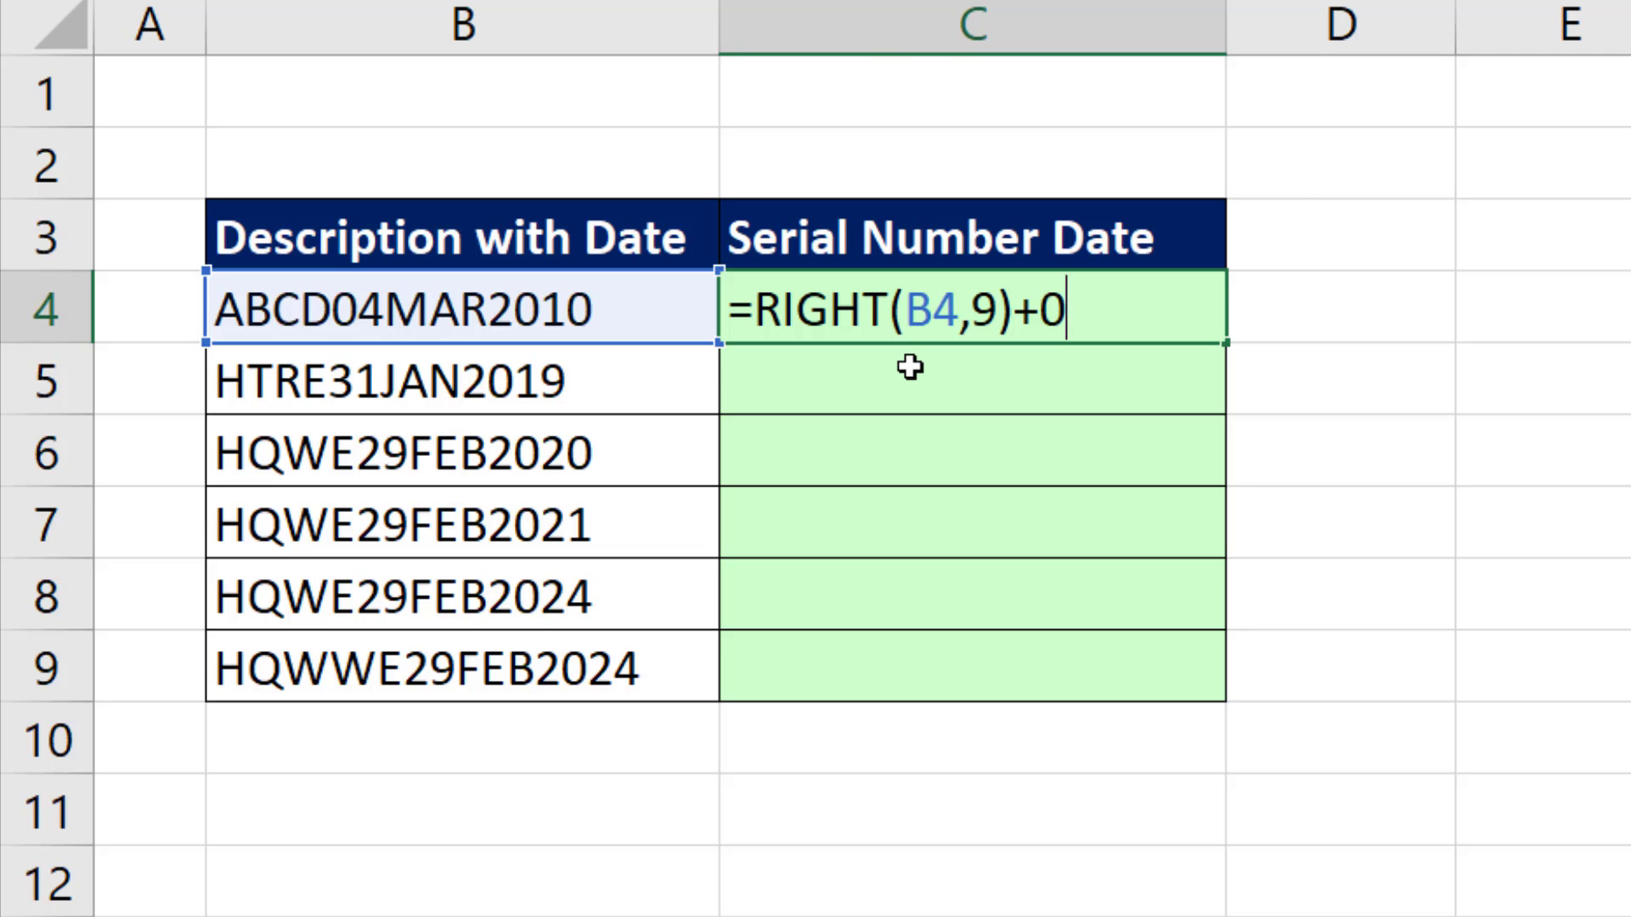
key("Return")
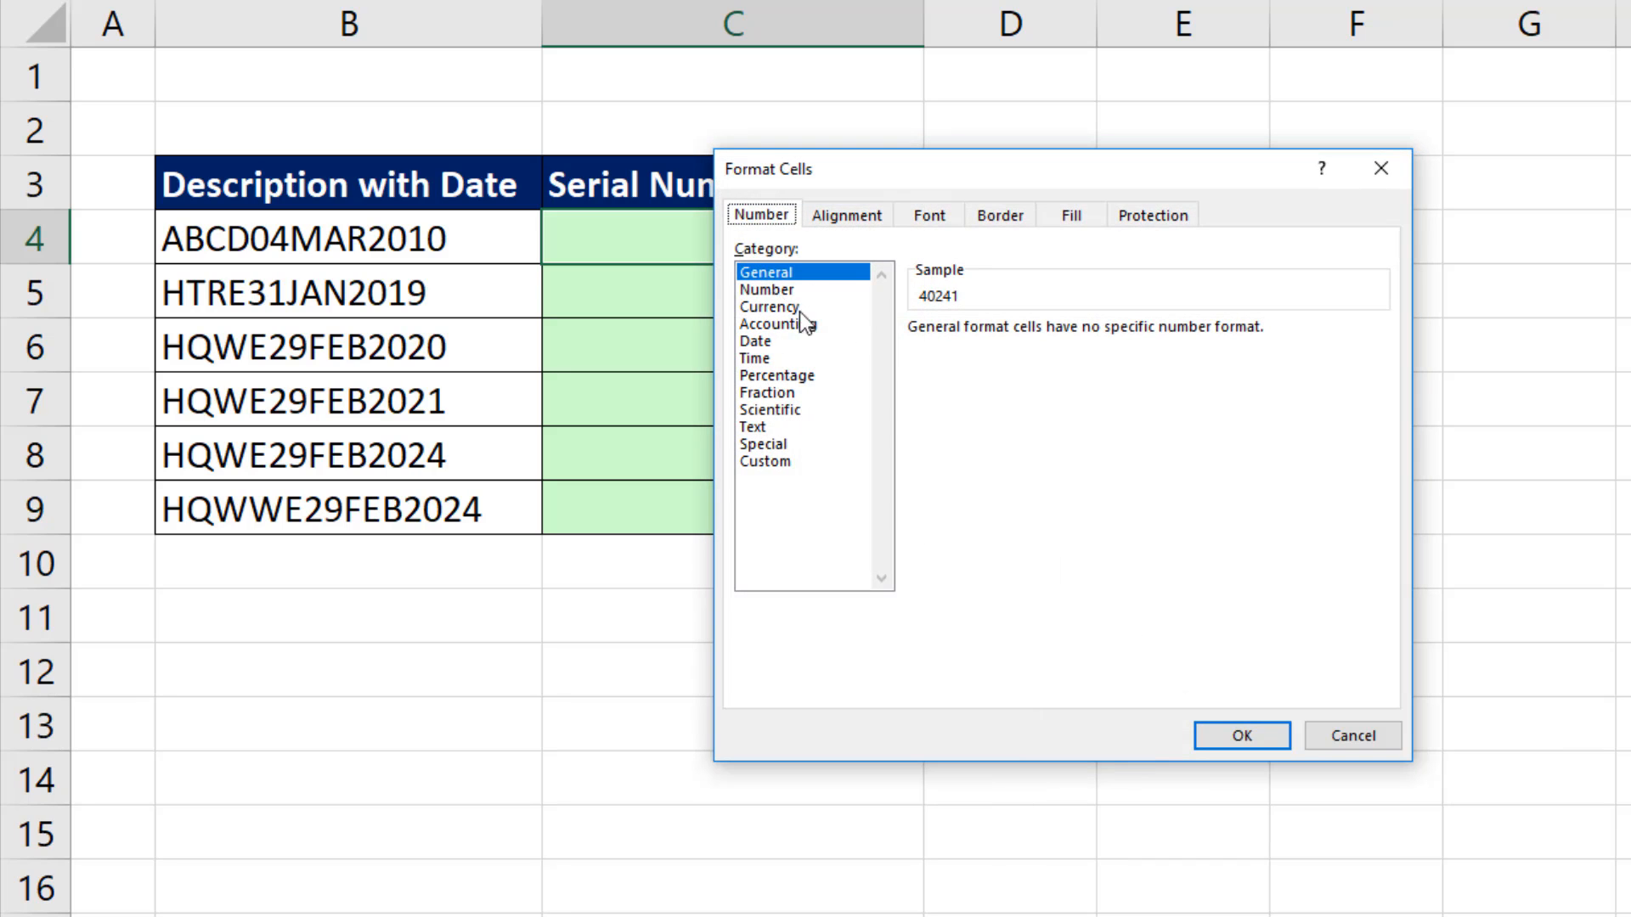
Apply the Date number format to C4 and fill the formula down to C9
left_click(752, 339)
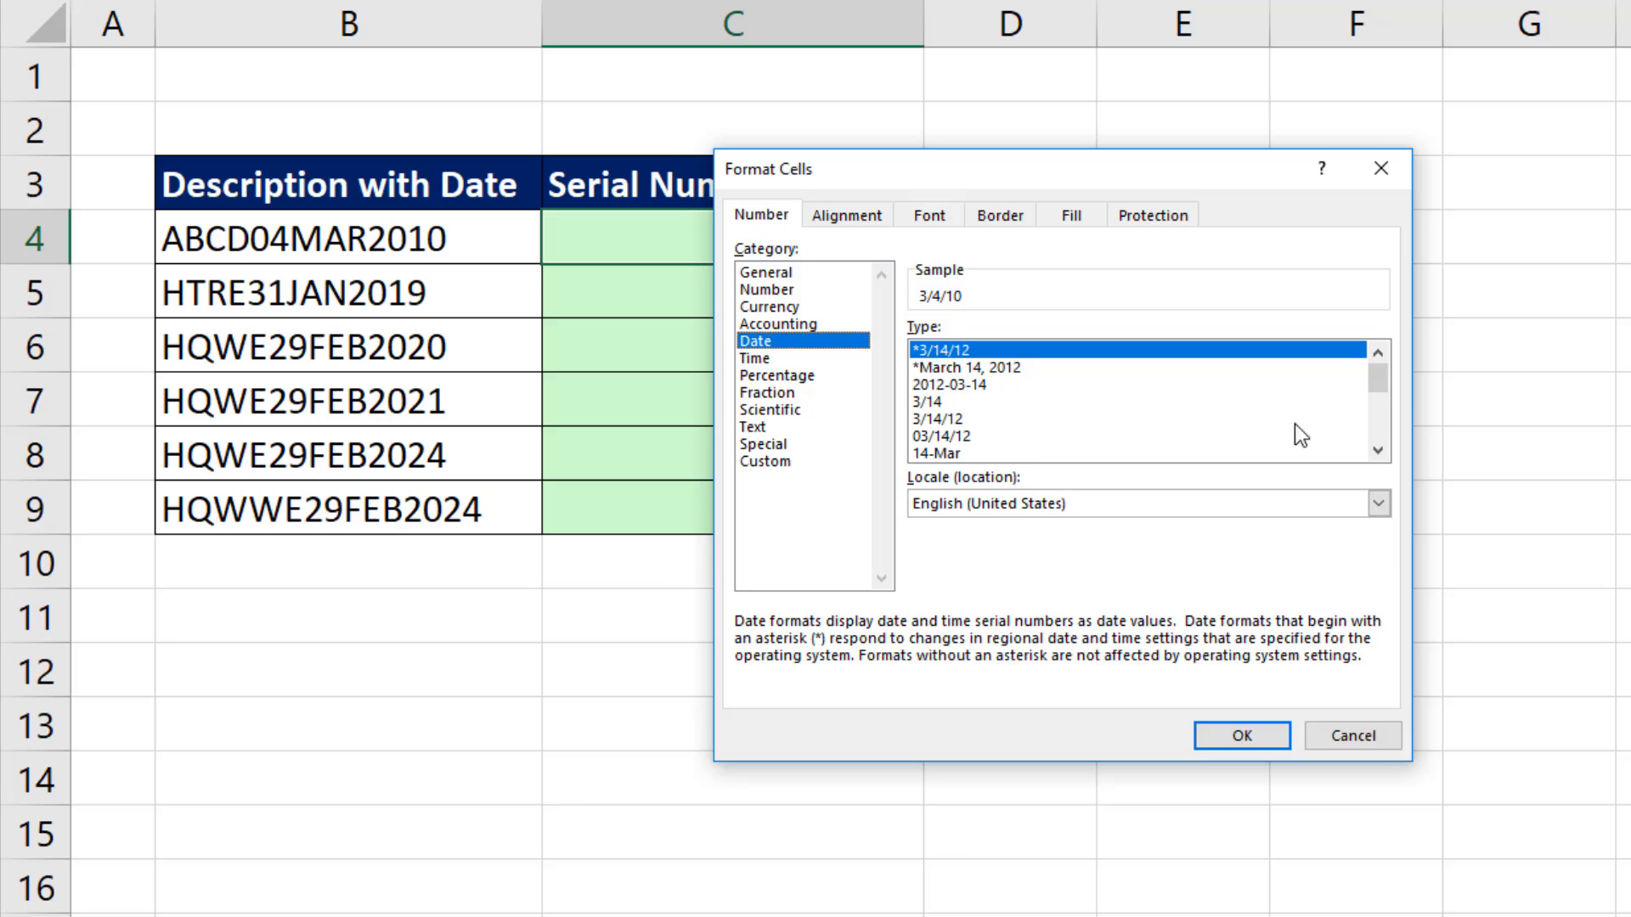
left_click(1240, 735)
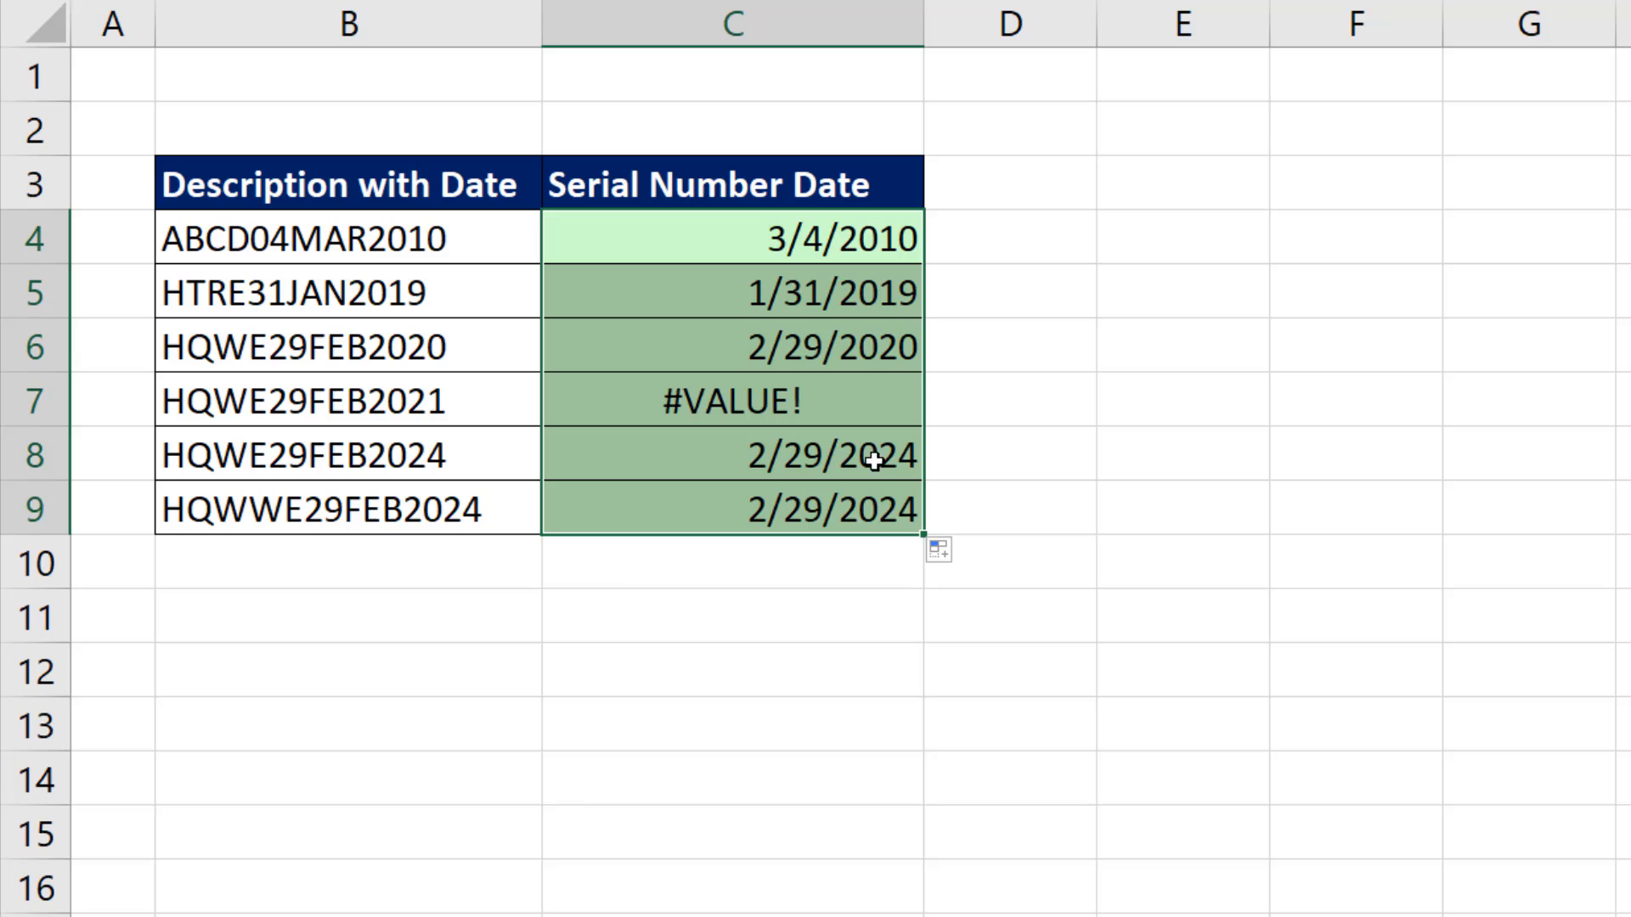
left_click(348, 400)
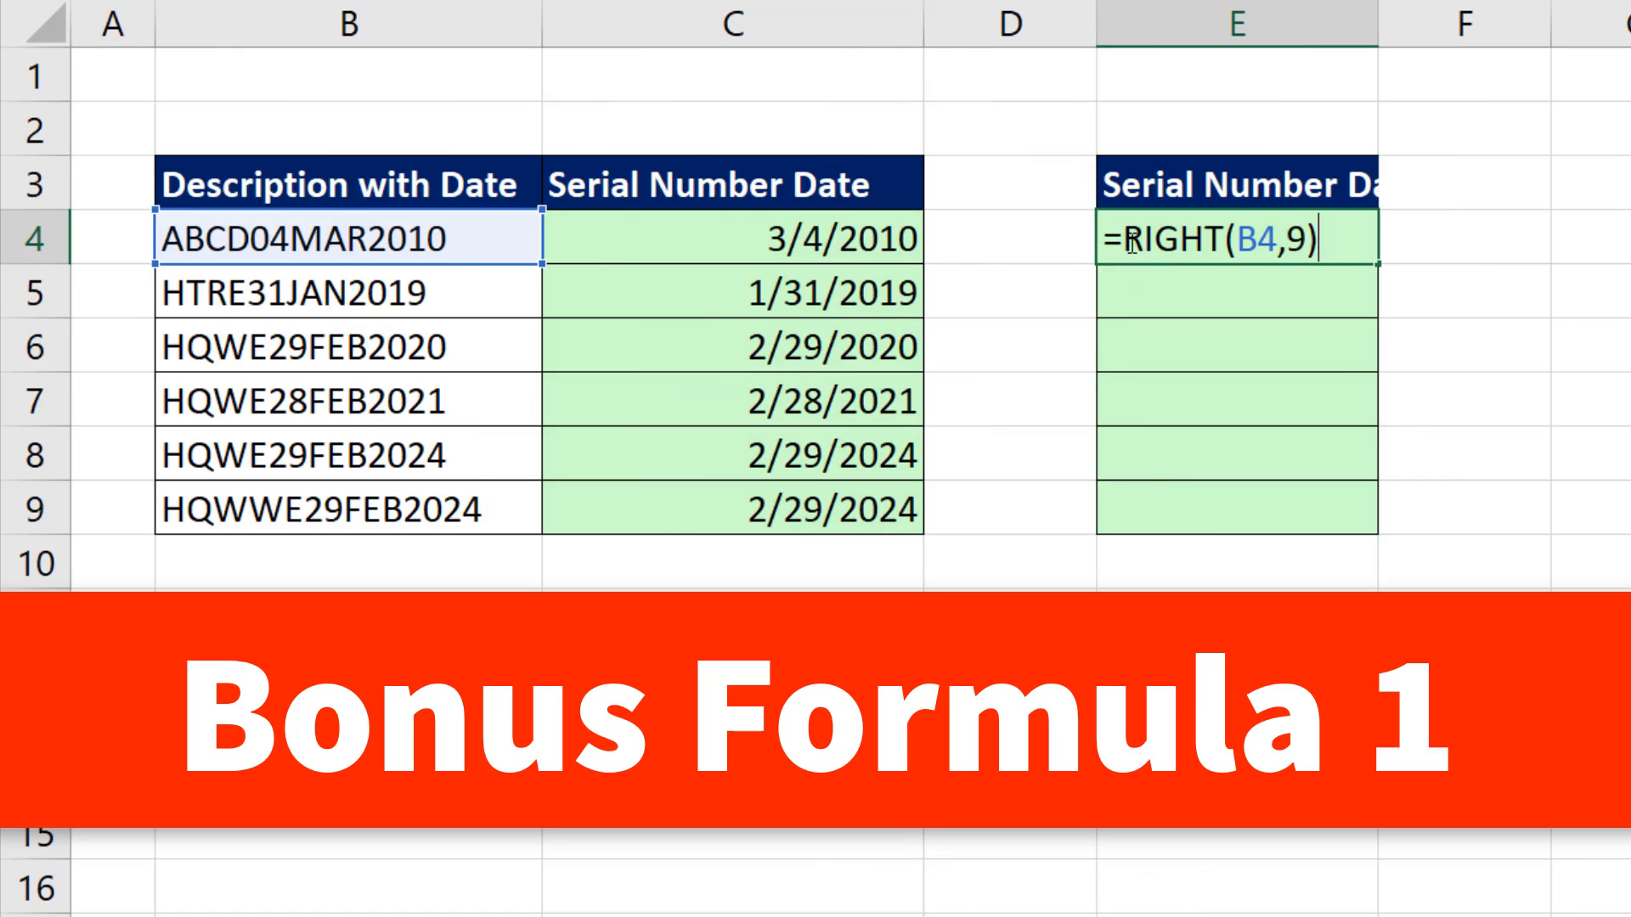
mouse_move(1502, 330)
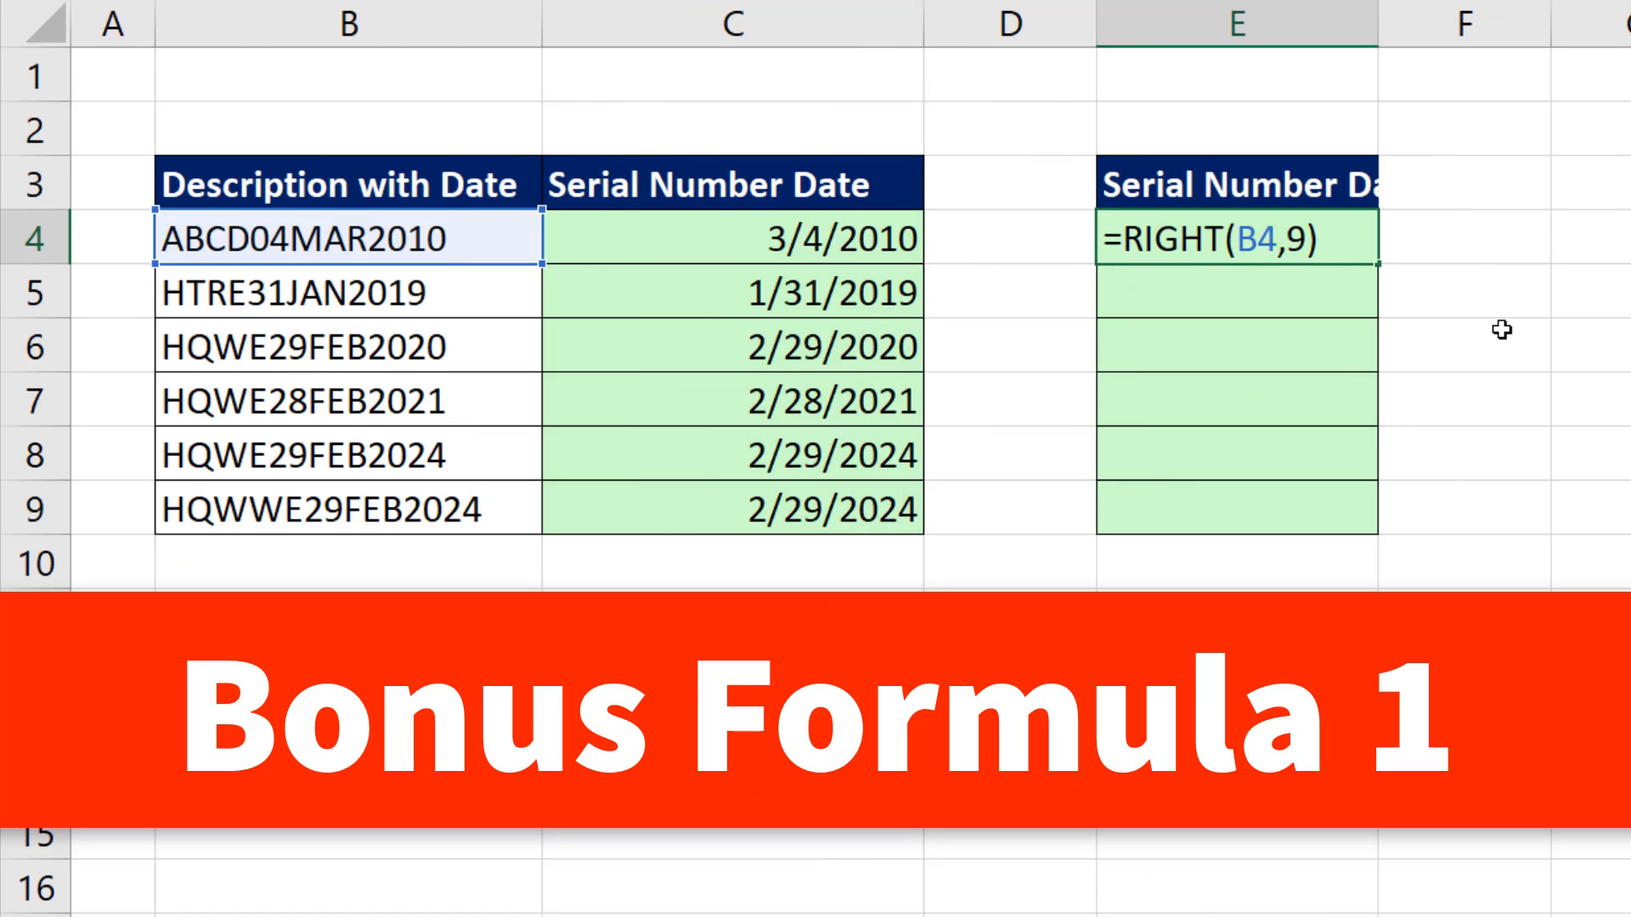
Enter =--RIGHT(B4,9) into all of E4:E9 with Ctrl+Enter
type("--")
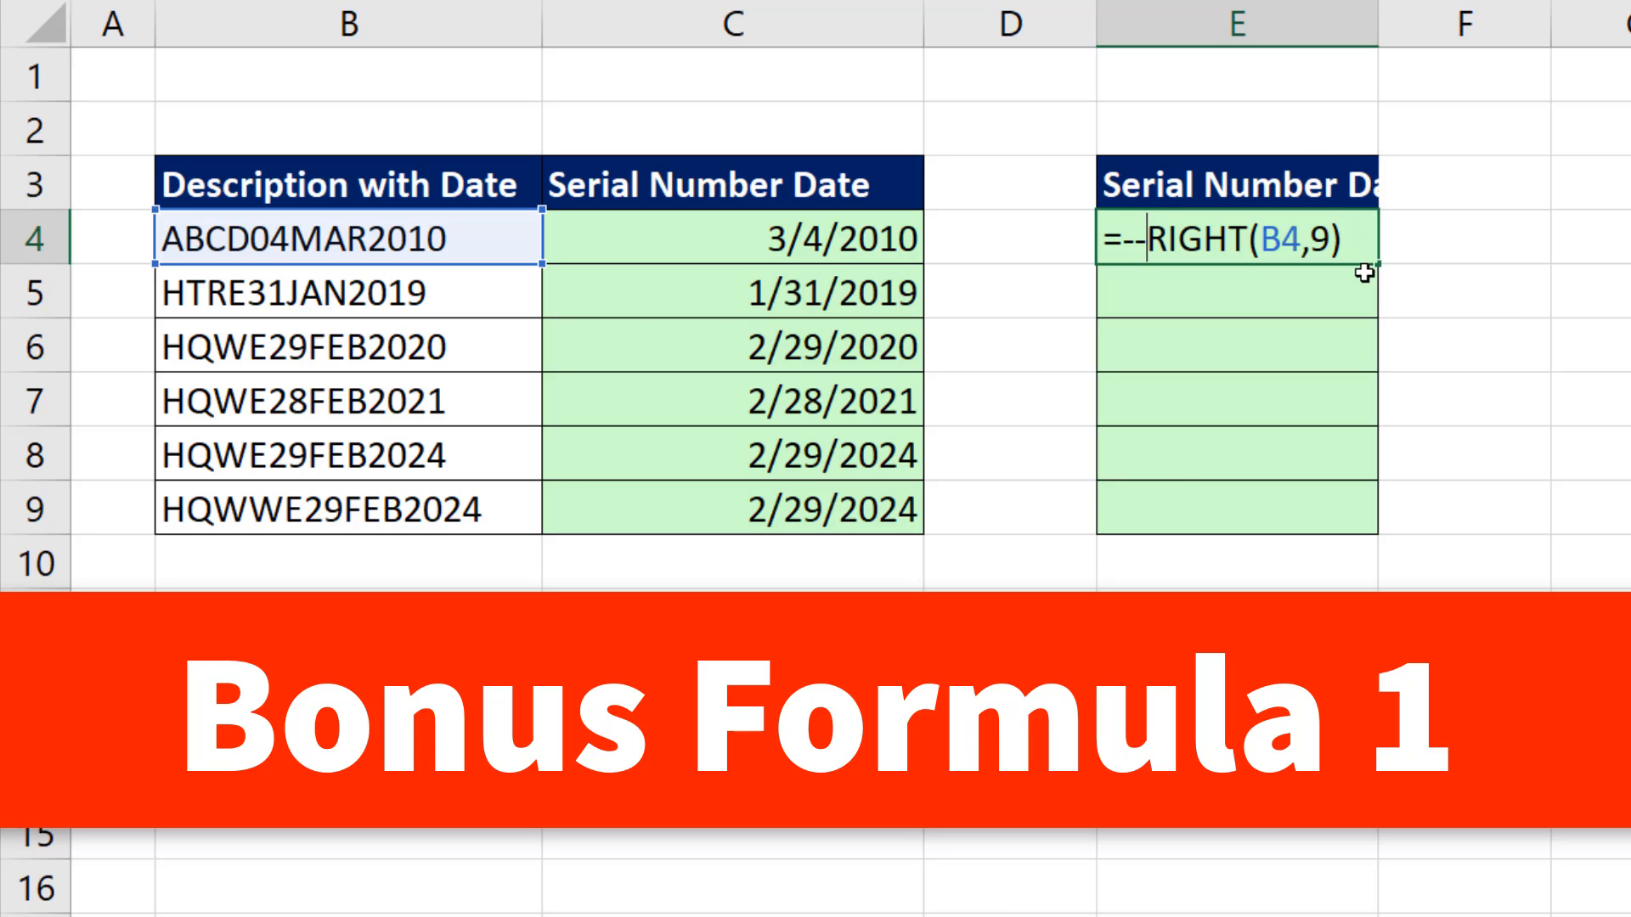
mouse_move(1208, 337)
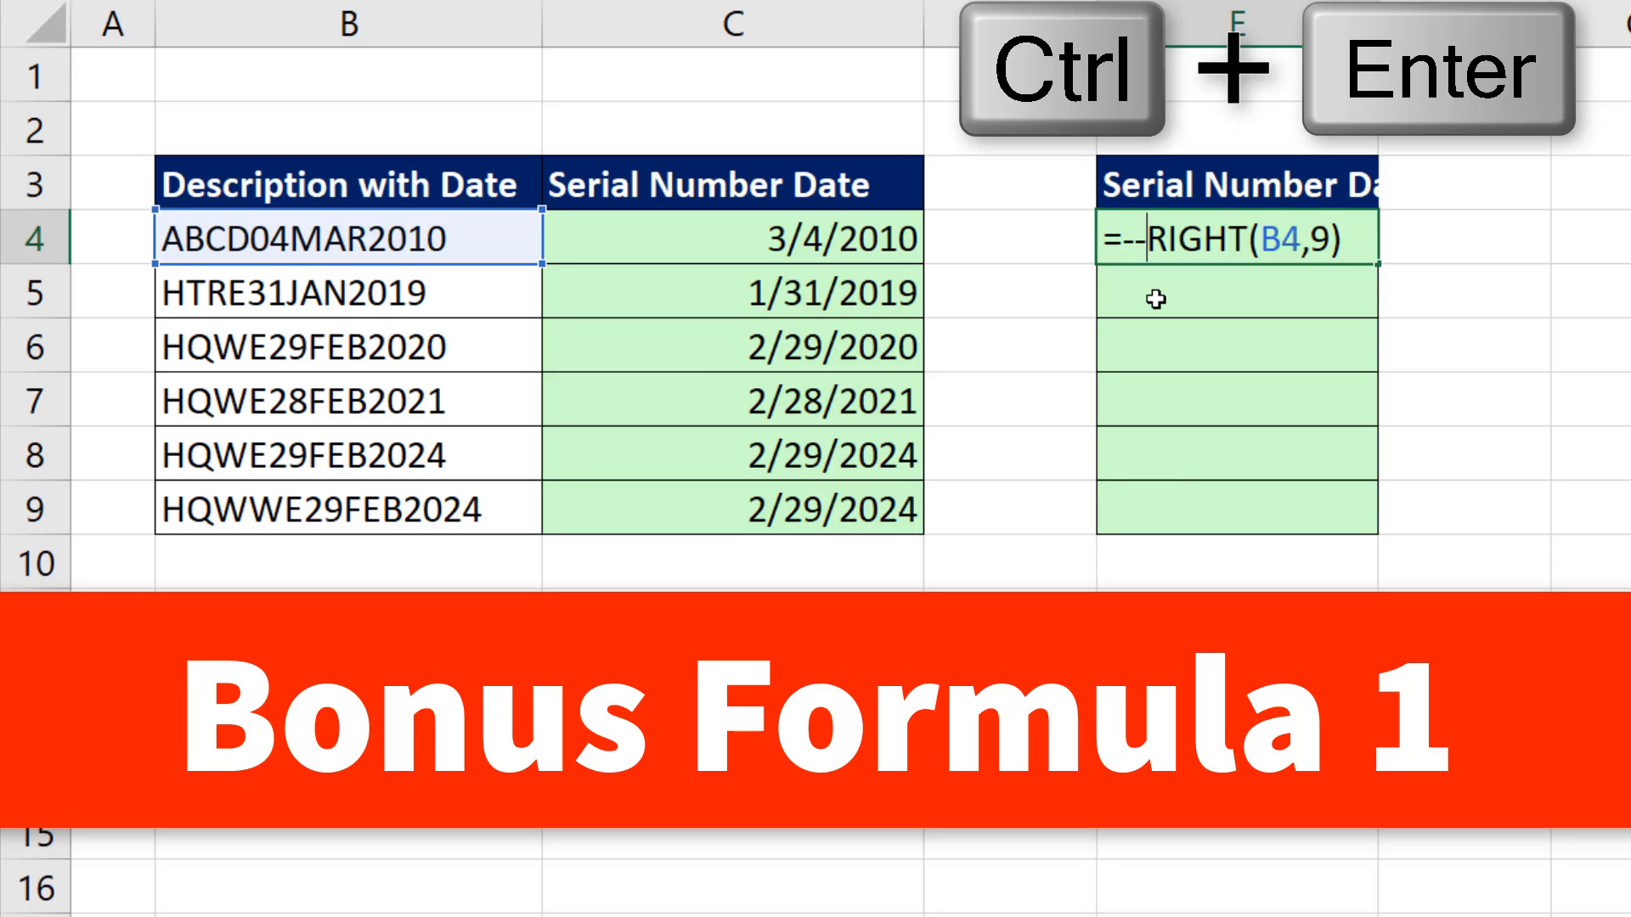
key("ctrl+Enter")
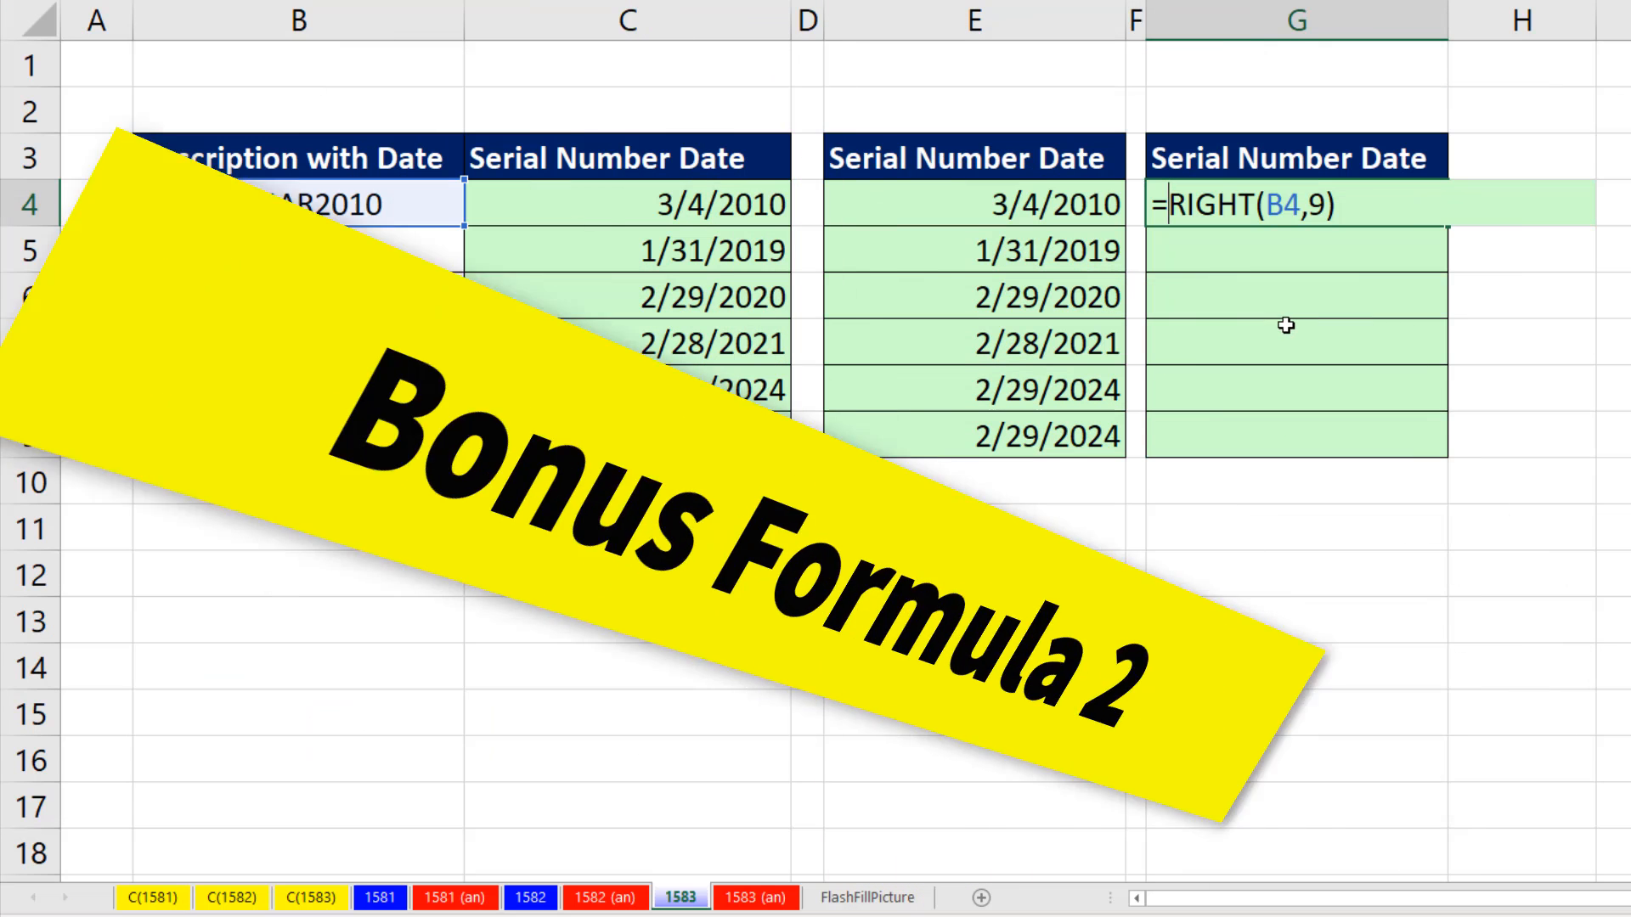
Type DATEVALUE( before RIGHT(B4,9) in G4's formula
type("DATEVALUE(")
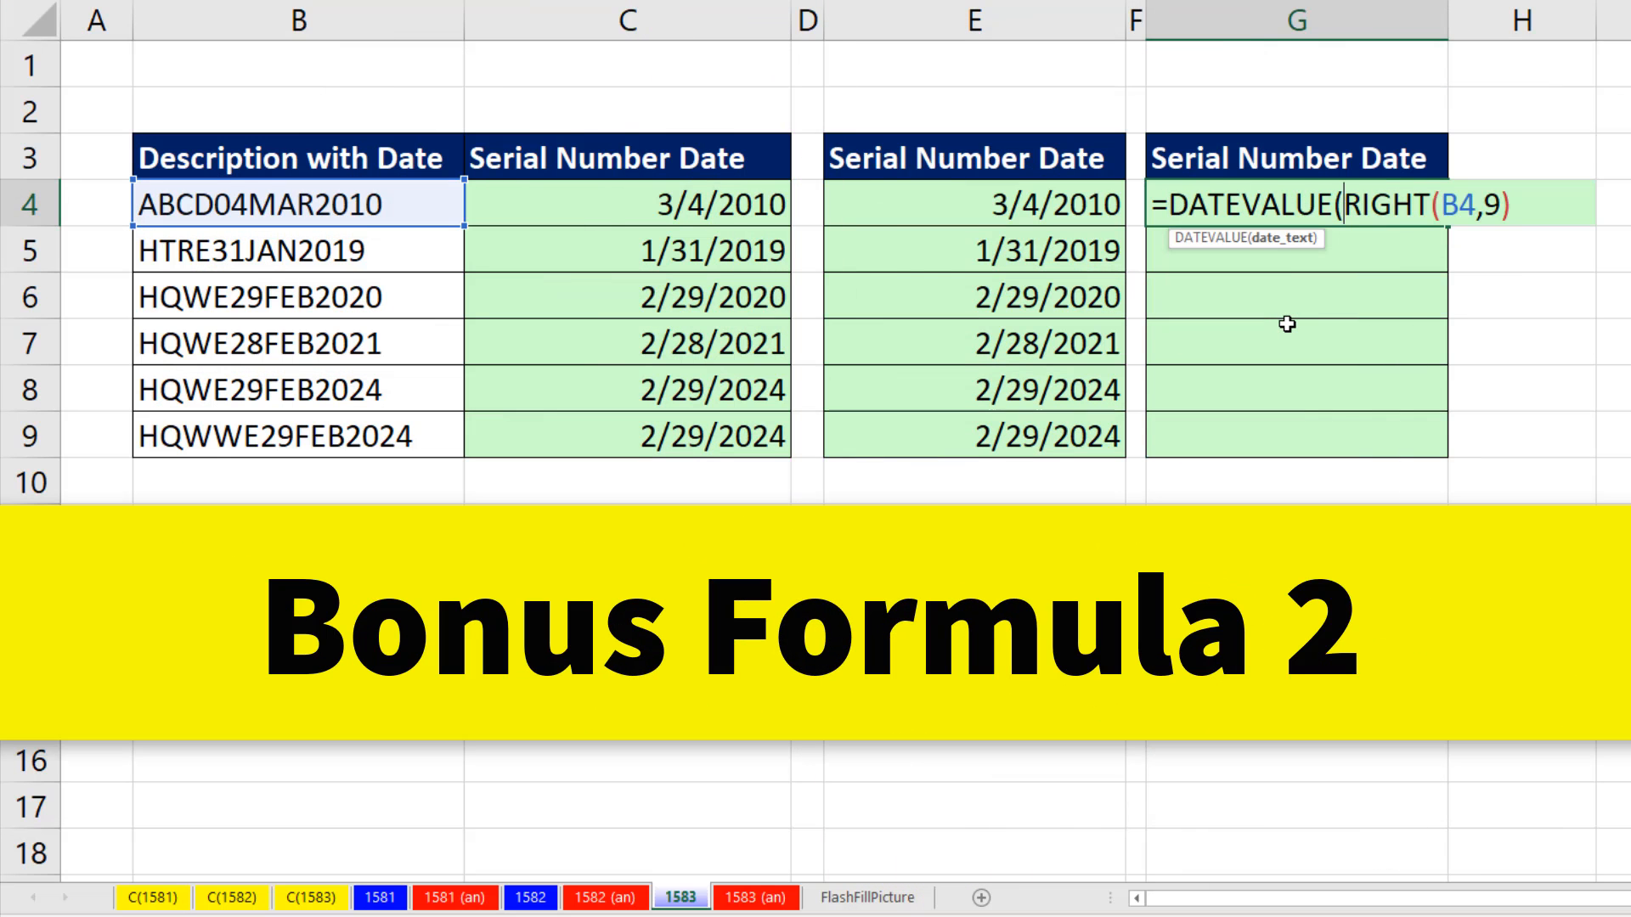